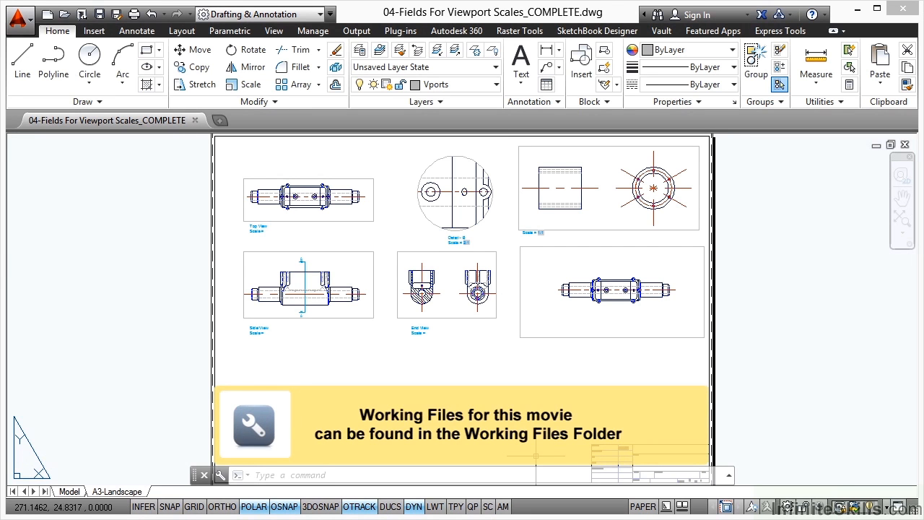
pyautogui.moveTo(535, 456)
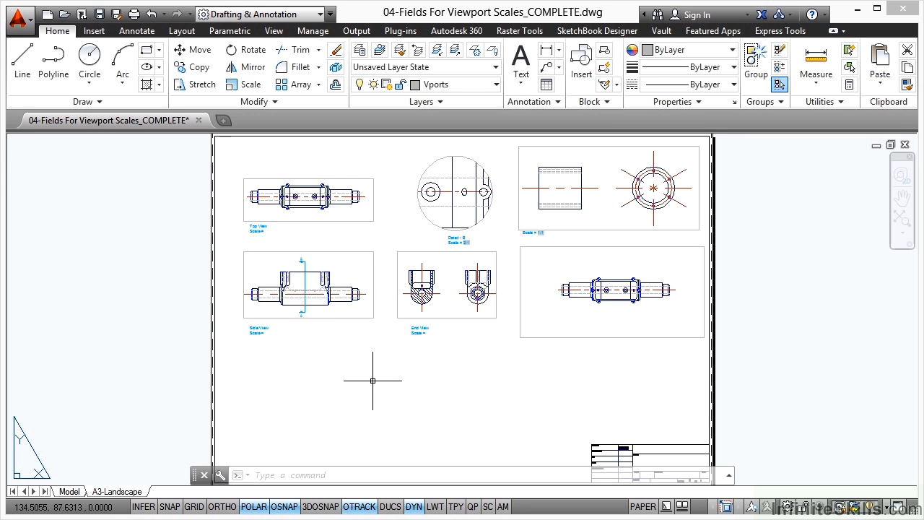
pyautogui.moveTo(352, 247)
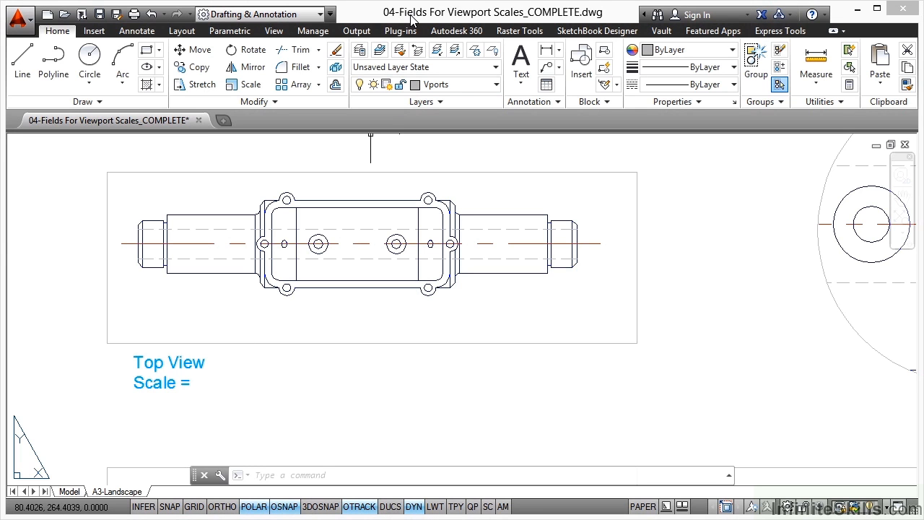
pyautogui.moveTo(560, 16)
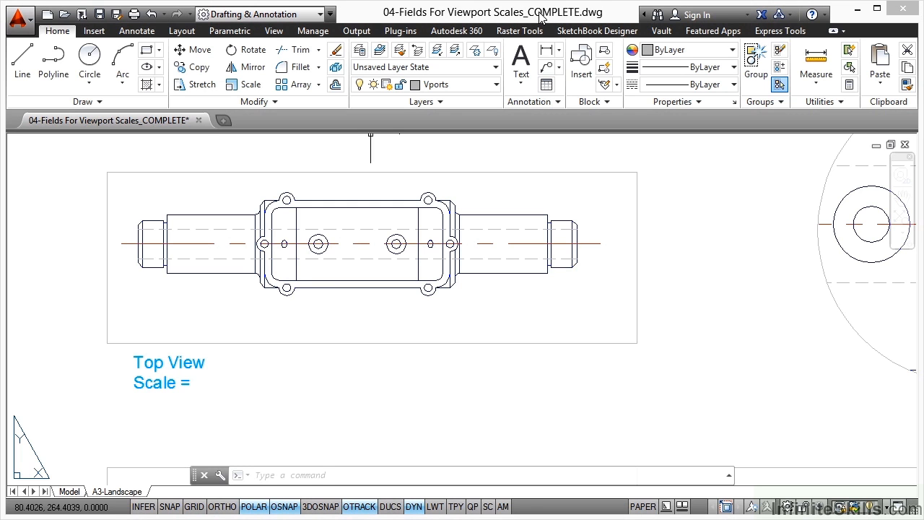
pyautogui.moveTo(513, 356)
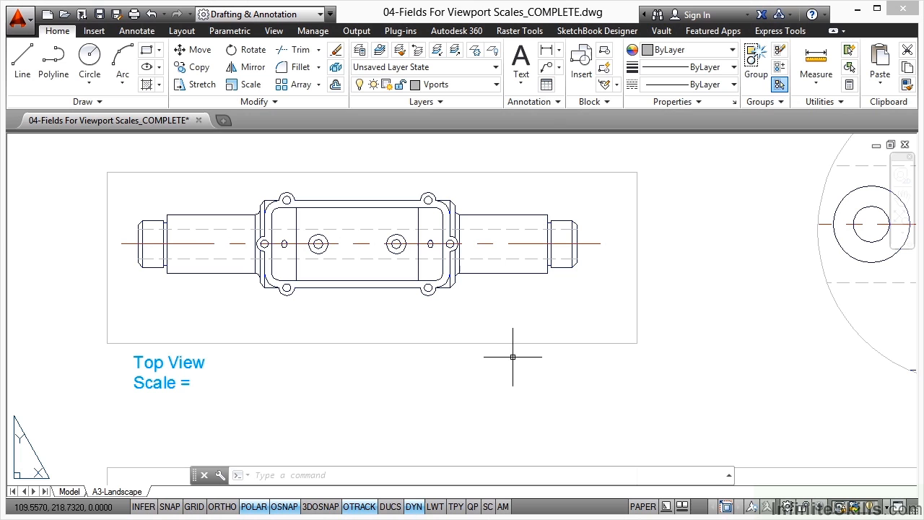
pyautogui.moveTo(546, 356)
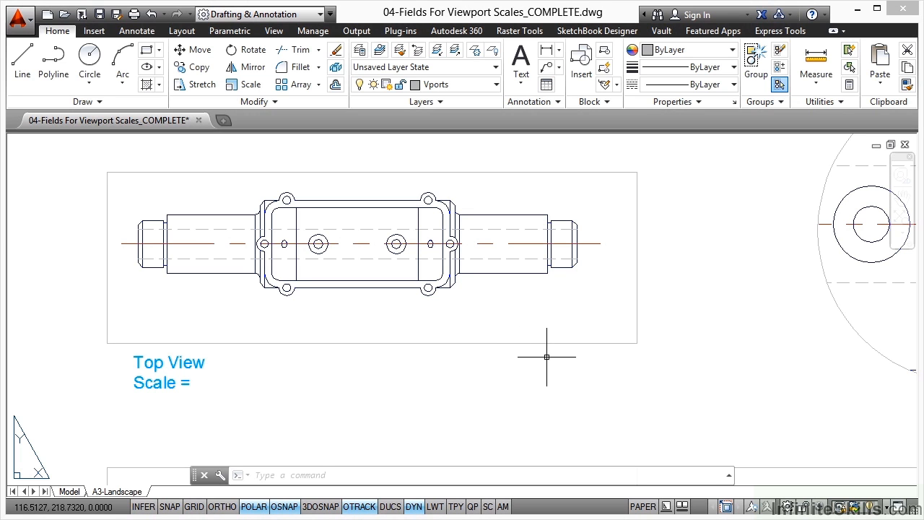
pyautogui.moveTo(513, 230)
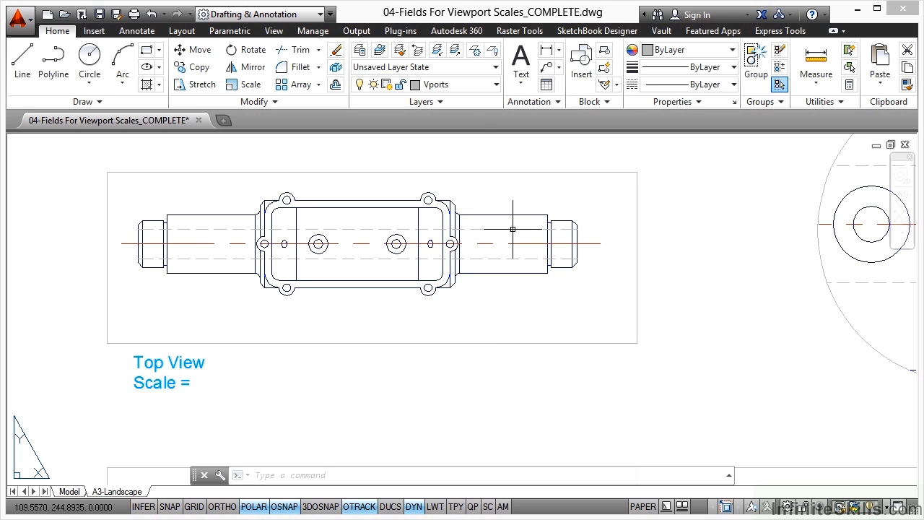
pyautogui.moveTo(442, 22)
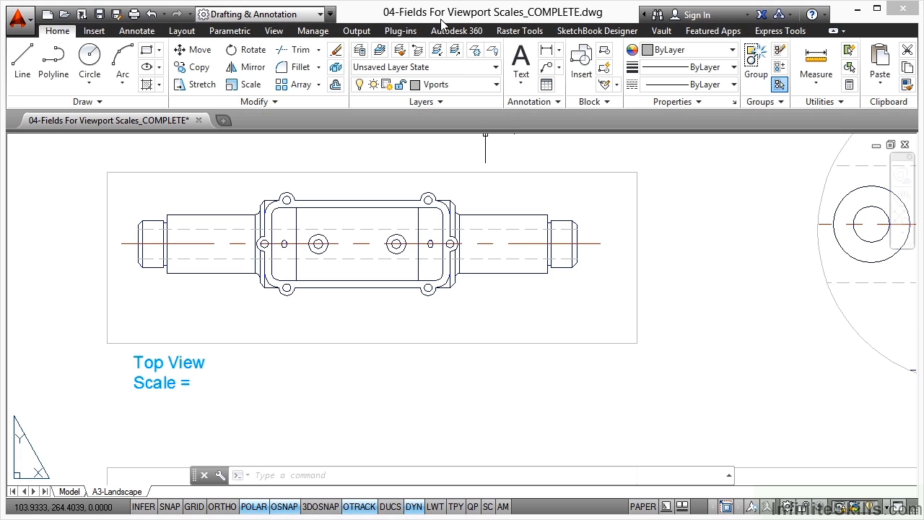
pyautogui.moveTo(527, 25)
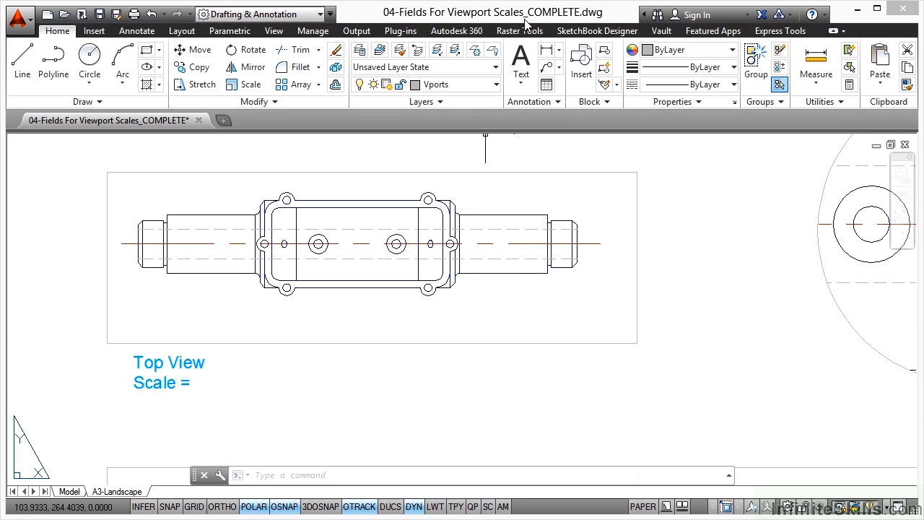
pyautogui.moveTo(458, 339)
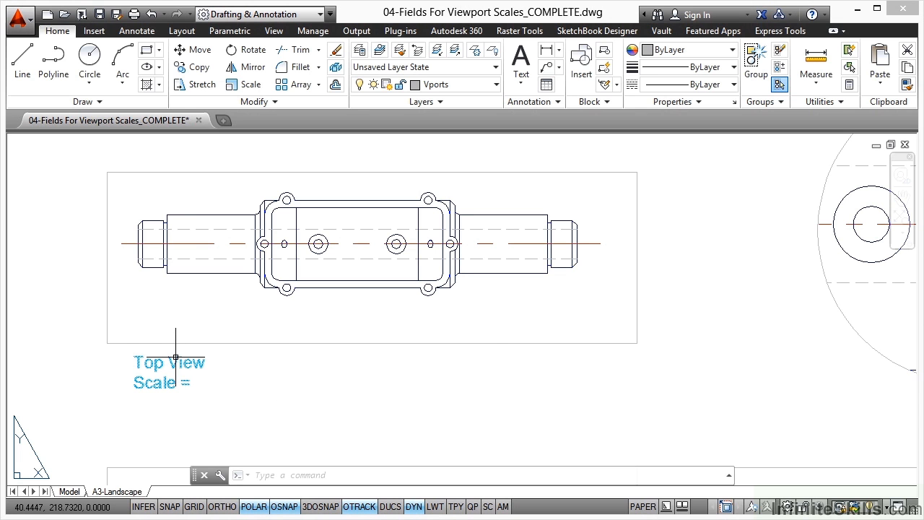
pyautogui.moveTo(168, 362)
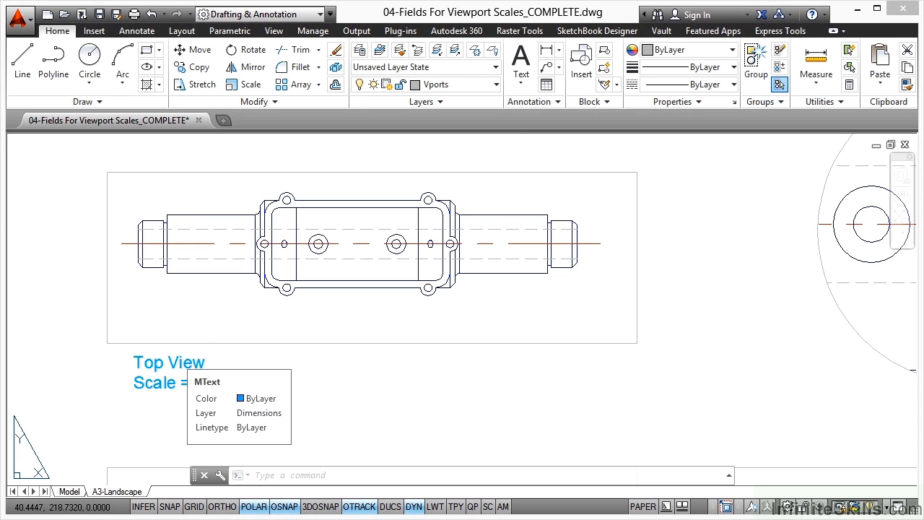
# Open the Top View label text for editing, with the cursor after 'Scale ='
pyautogui.doubleClick(168, 372)
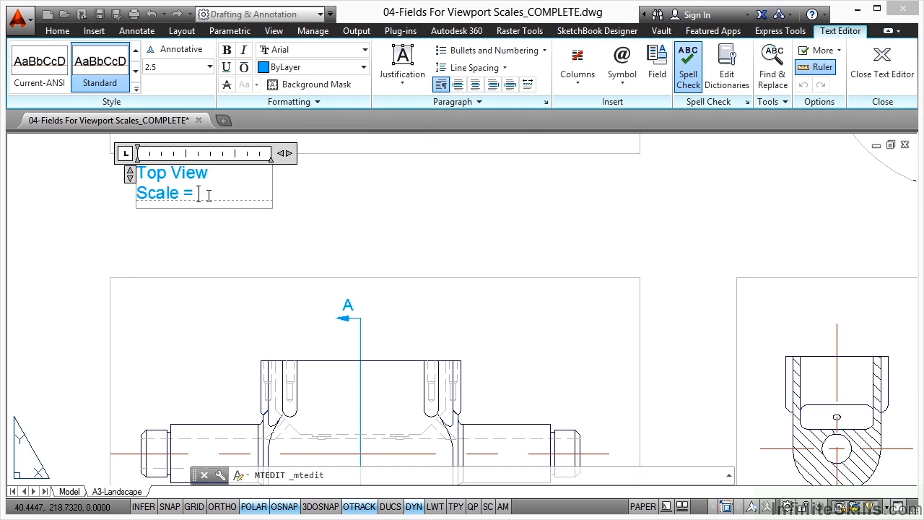
pyautogui.moveTo(253, 216)
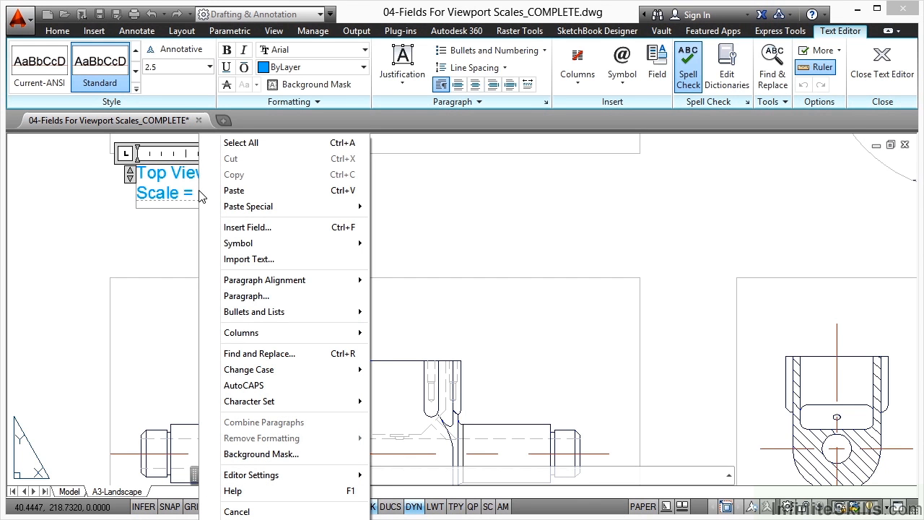
pyautogui.moveTo(247, 227)
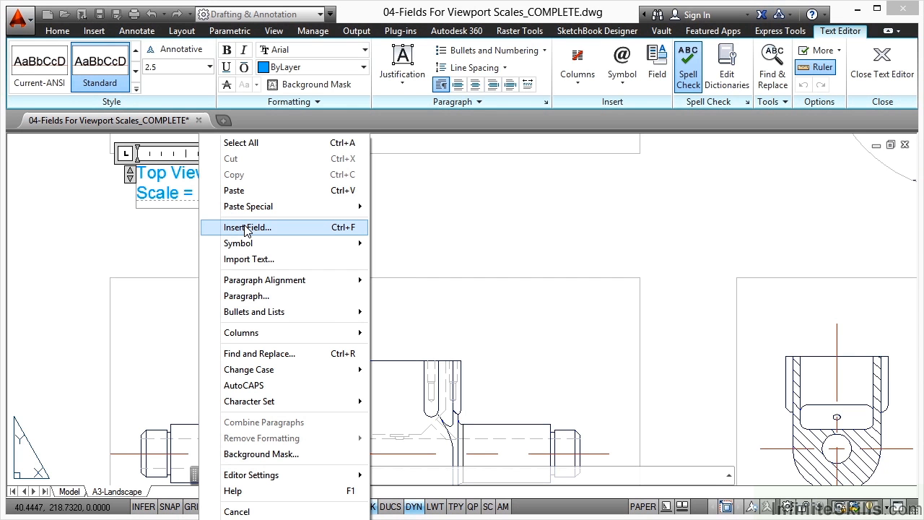
# Insert an Object field linked to the Top View viewport's Standard scale, showing 1:2
pyautogui.click(247, 227)
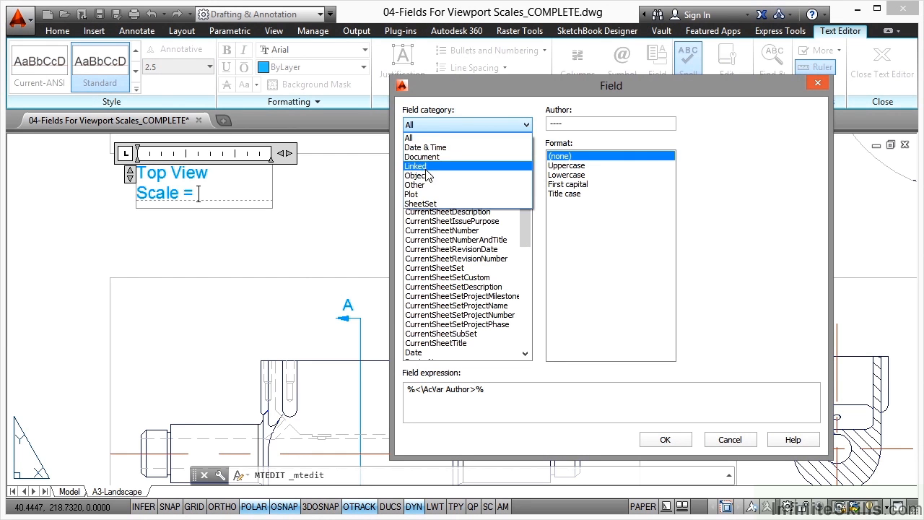
pyautogui.click(416, 175)
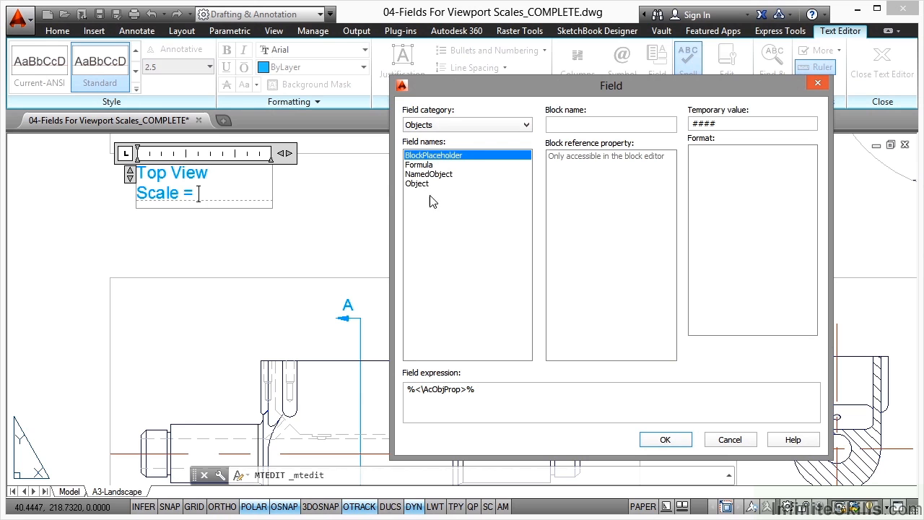
pyautogui.moveTo(421, 191)
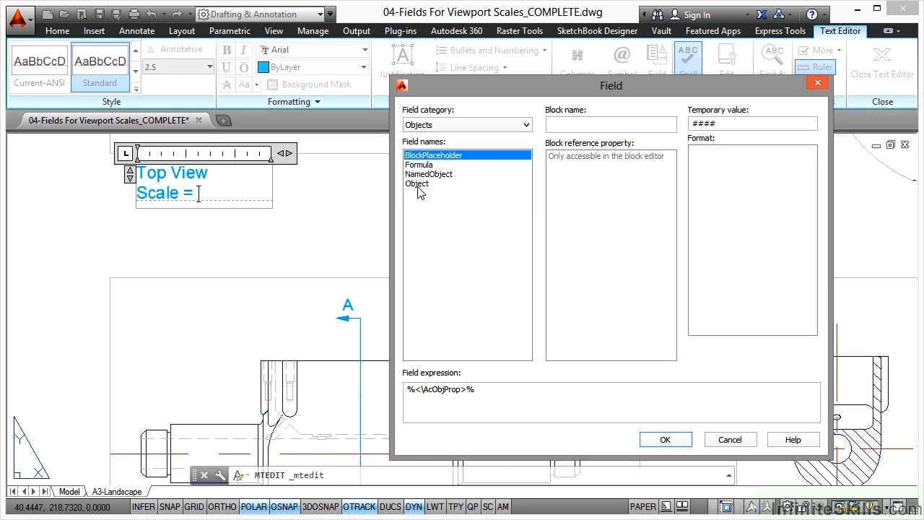
pyautogui.click(417, 183)
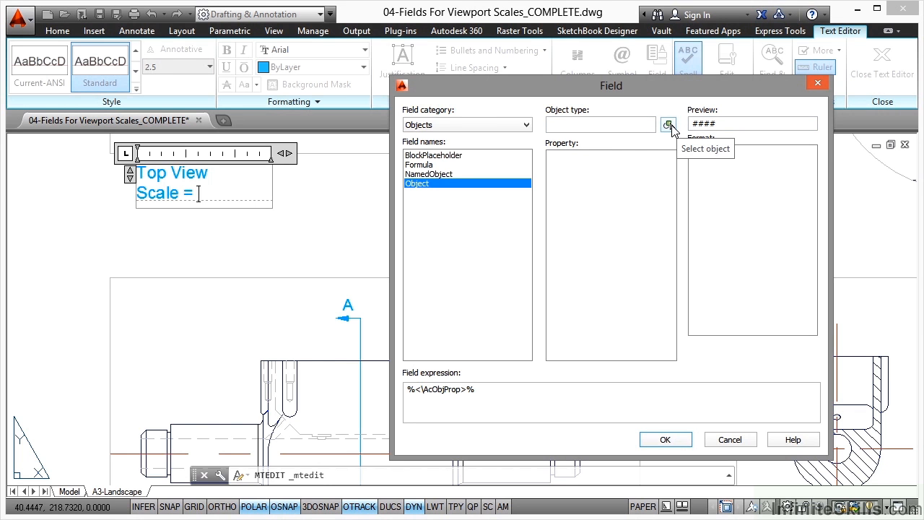
pyautogui.click(668, 124)
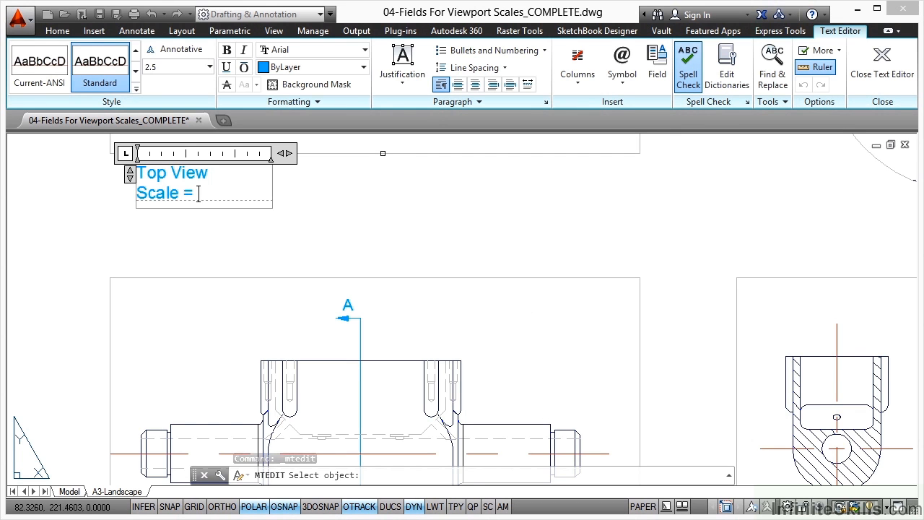
pyautogui.click(656, 61)
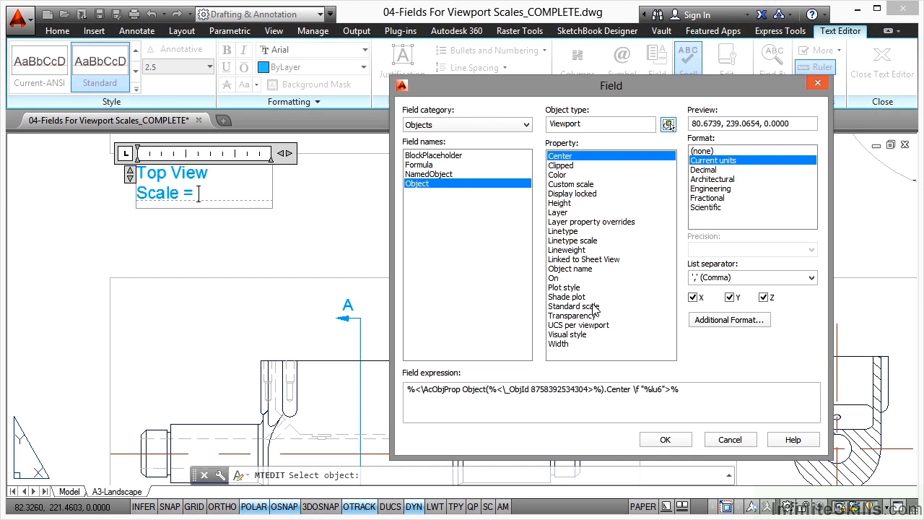
pyautogui.click(574, 306)
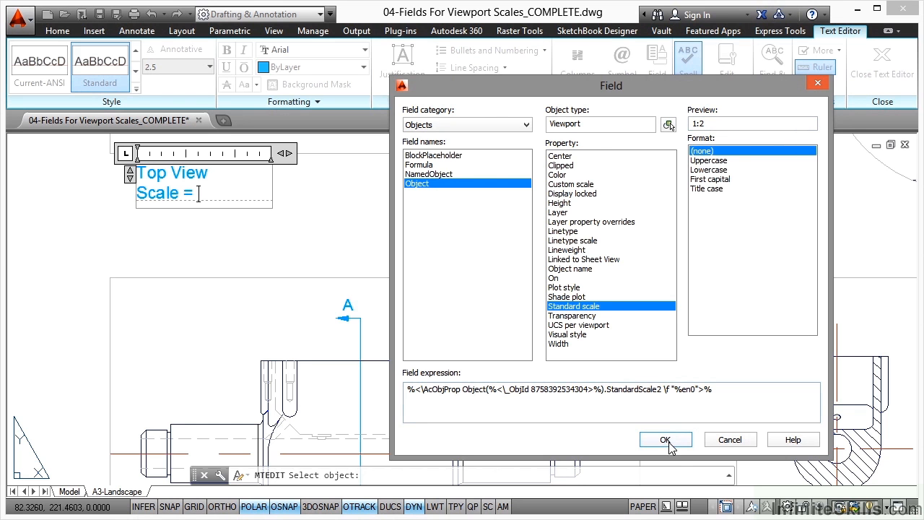
pyautogui.click(665, 439)
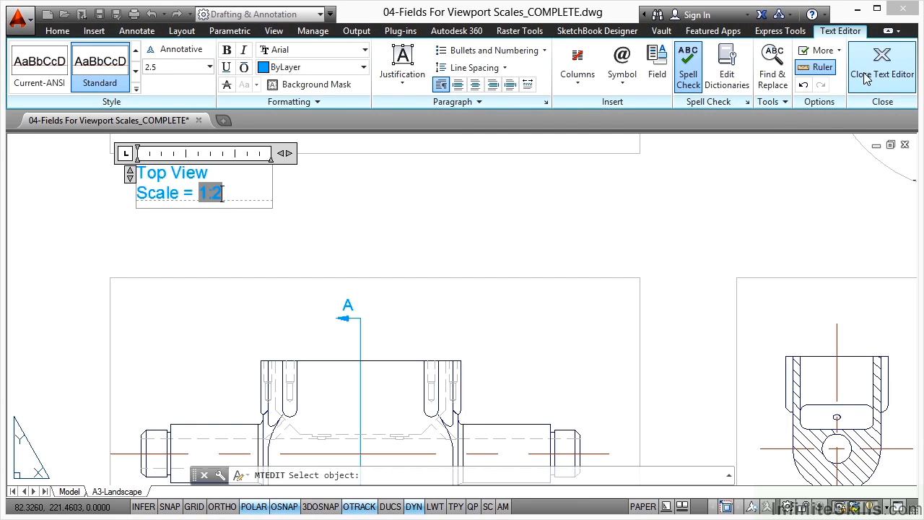
# Close the text editor, leaving the Top View label reading 'Scale = 1:2'
pyautogui.click(893, 65)
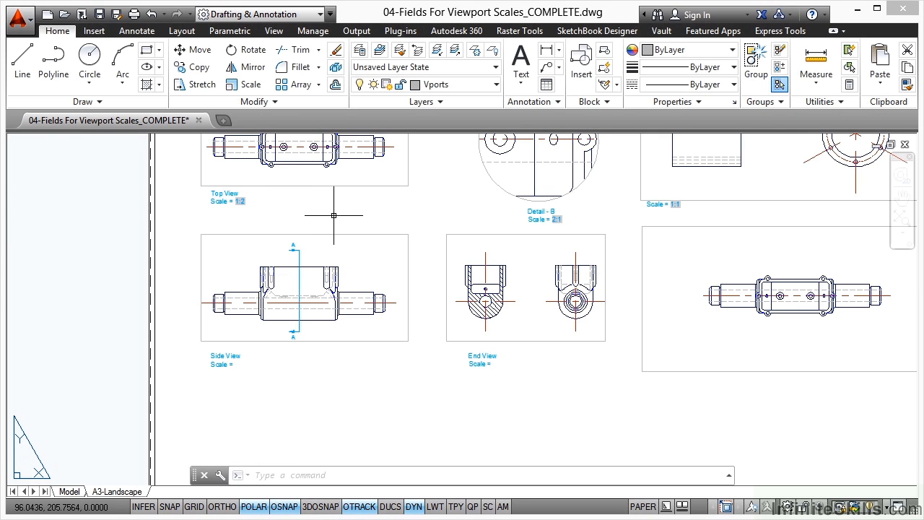
pyautogui.moveTo(340, 210)
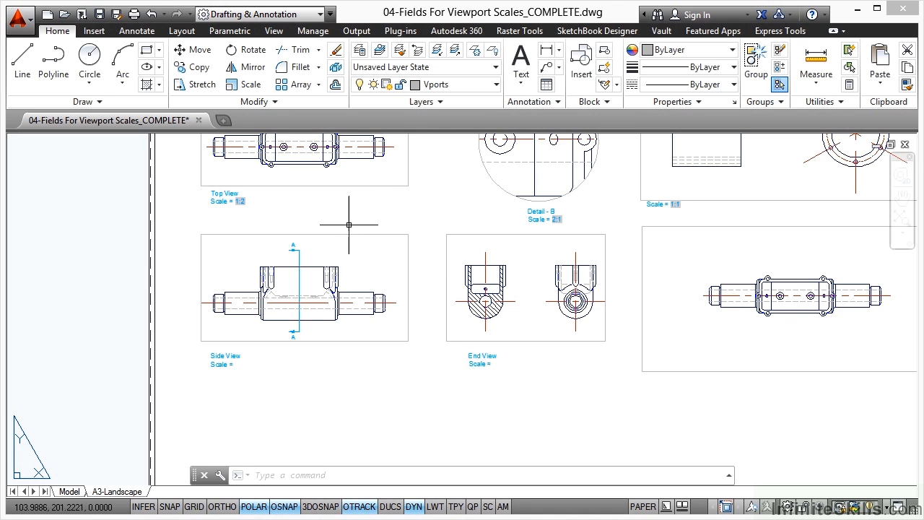
# Open the Side View label for editing, with the context menu after 'Scale ='
pyautogui.click(453, 234)
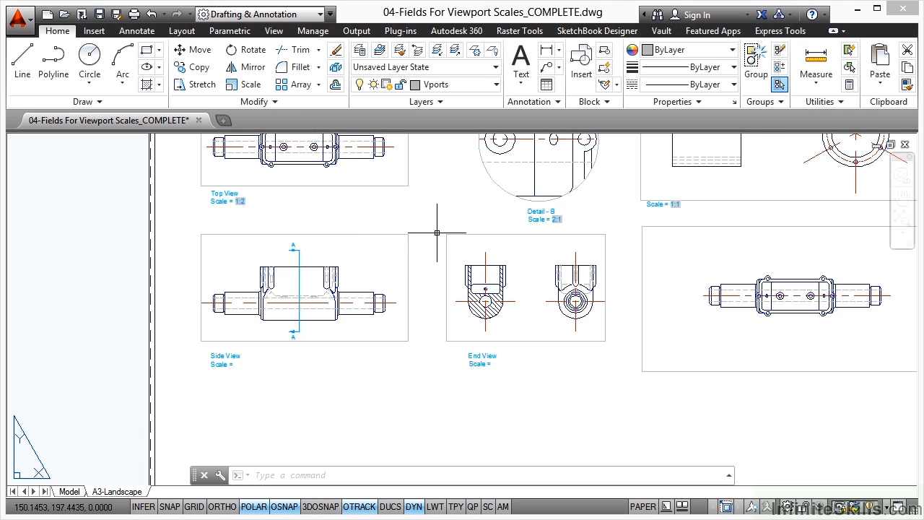
pyautogui.moveTo(222, 364)
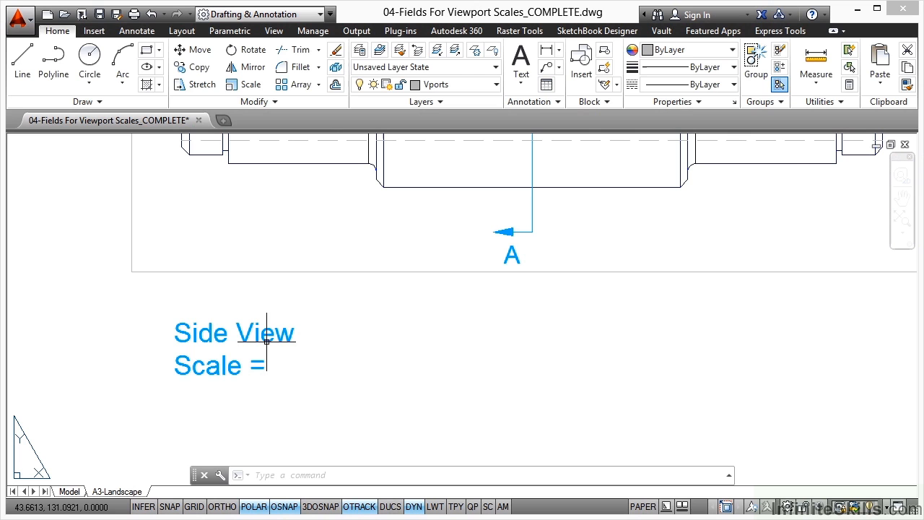
pyautogui.doubleClick(234, 333)
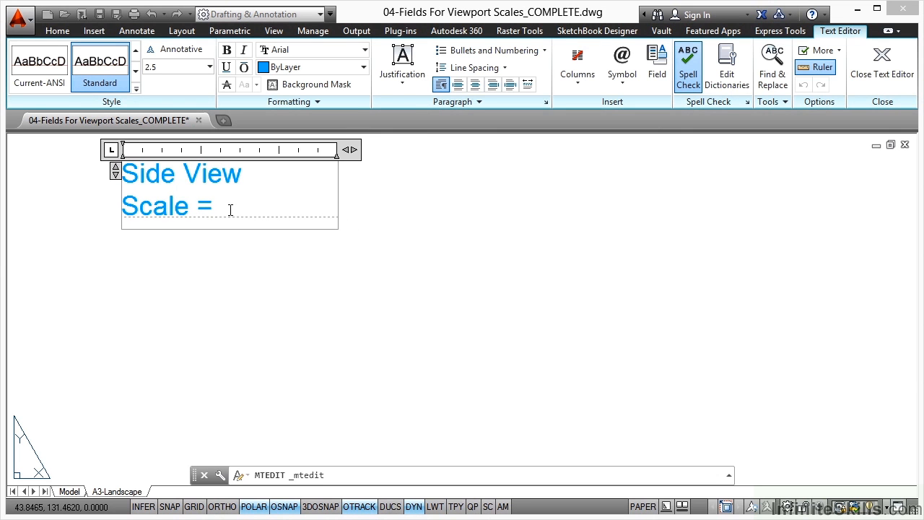
pyautogui.rightClick(229, 209)
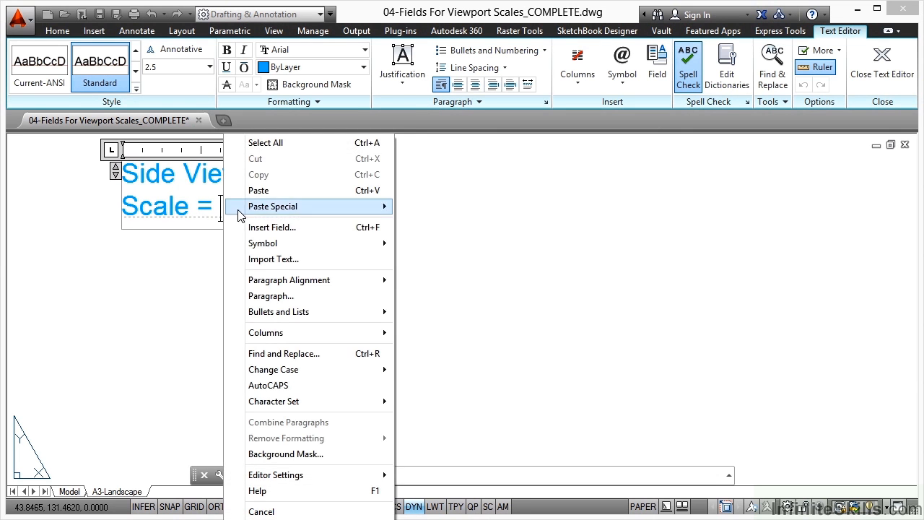
# Insert a field linked to the side viewport's Standard scale, showing 1:2
pyautogui.click(272, 227)
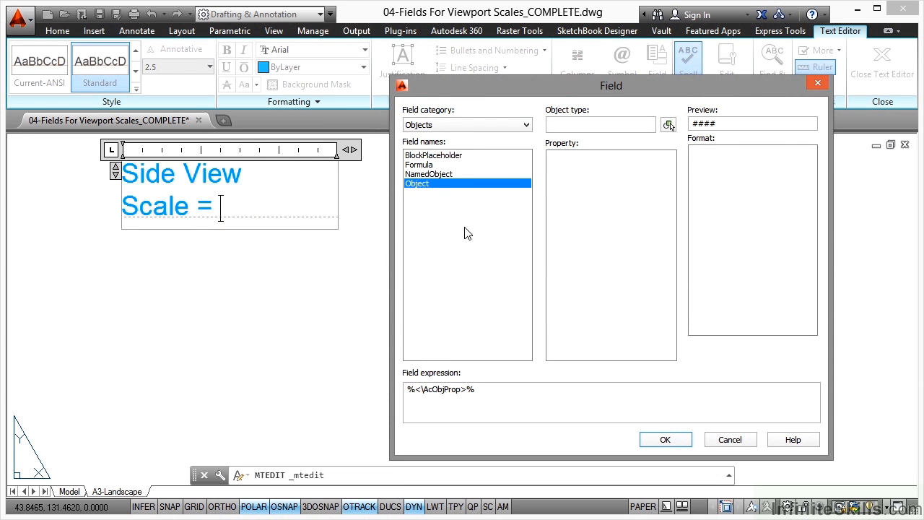
pyautogui.moveTo(753, 197)
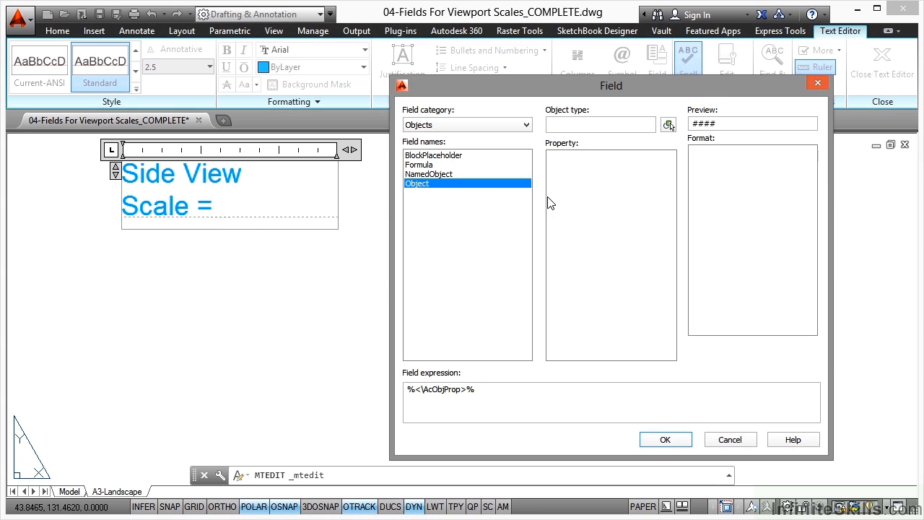
pyautogui.moveTo(667, 125)
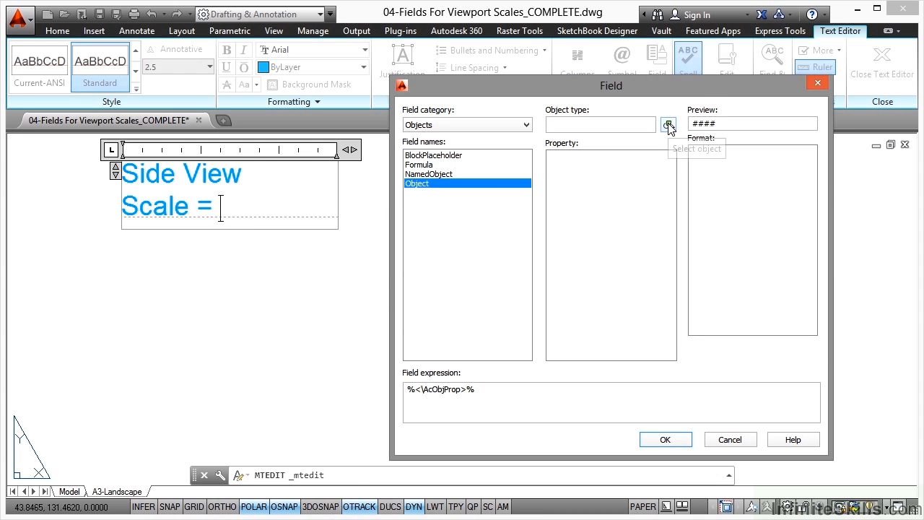
pyautogui.click(668, 124)
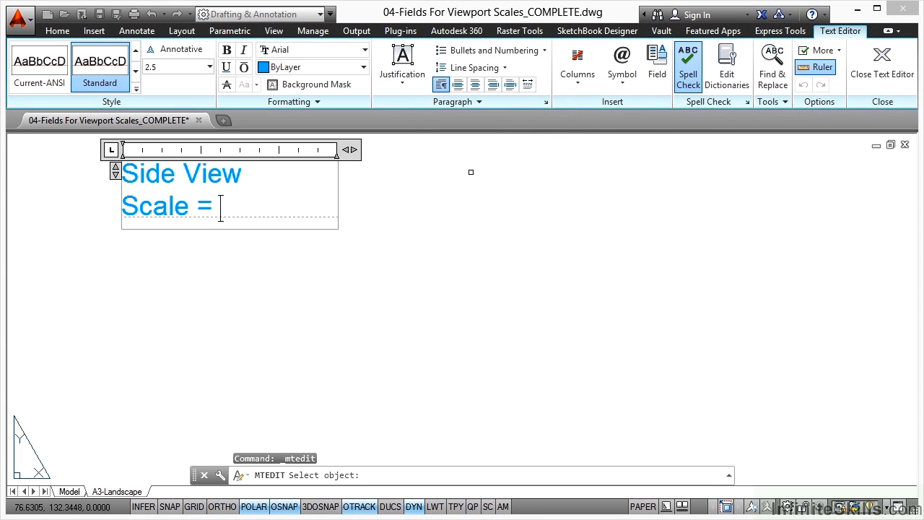
pyautogui.moveTo(461, 184)
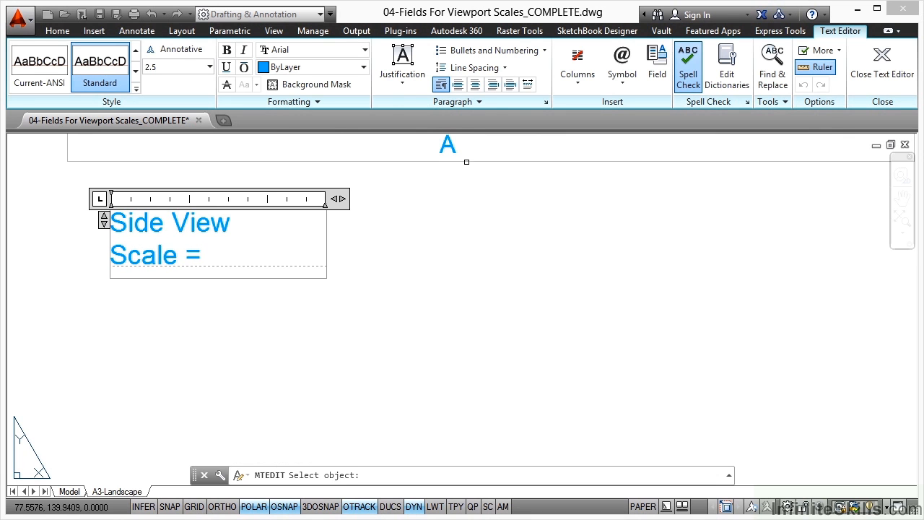
pyautogui.click(657, 64)
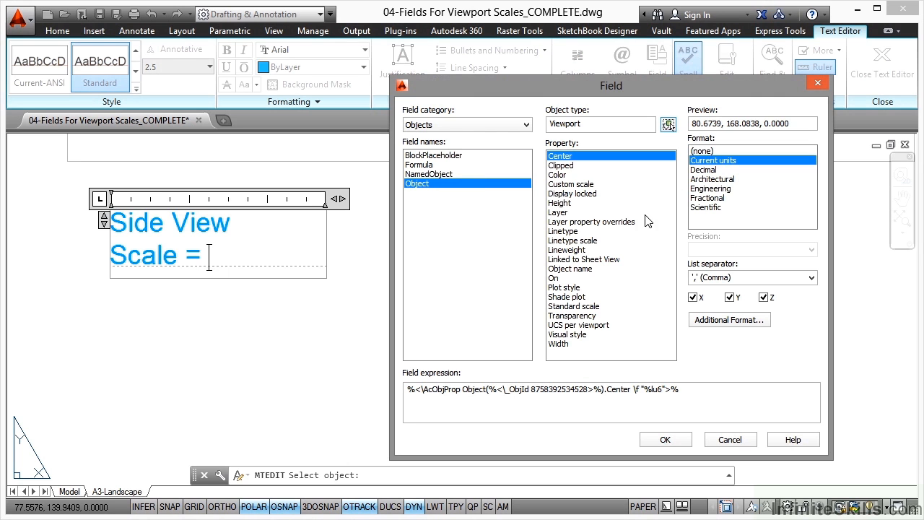
pyautogui.click(573, 306)
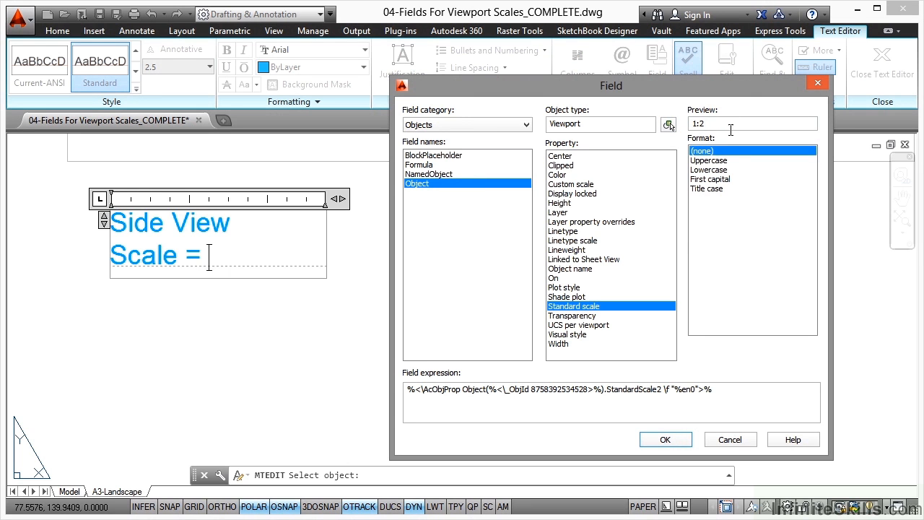
pyautogui.moveTo(765, 222)
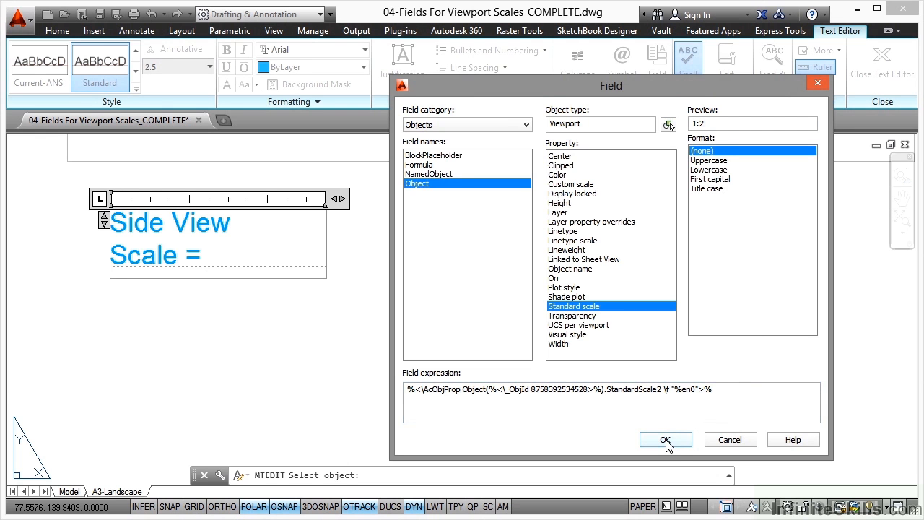
pyautogui.click(665, 439)
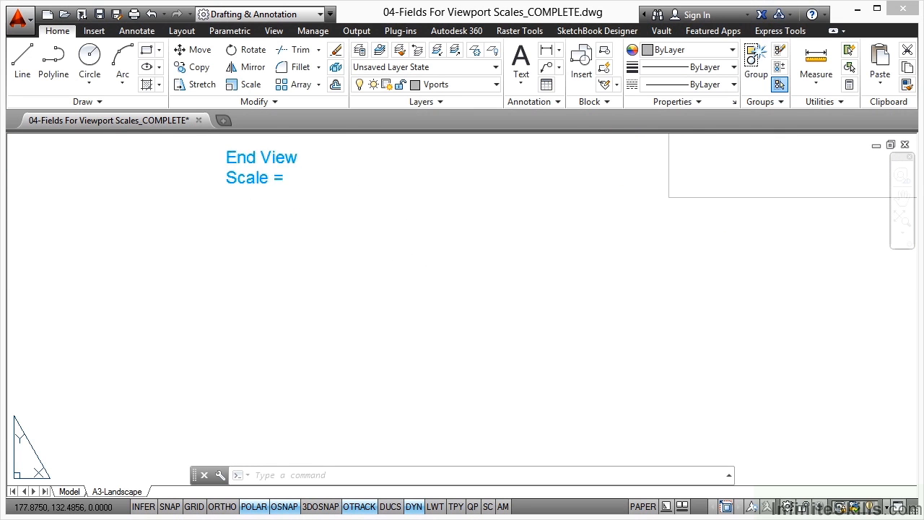
# Add a field linked to the end viewport's Standard scale (1:2) after 'Scale =' in the End View label
pyautogui.doubleClick(261, 166)
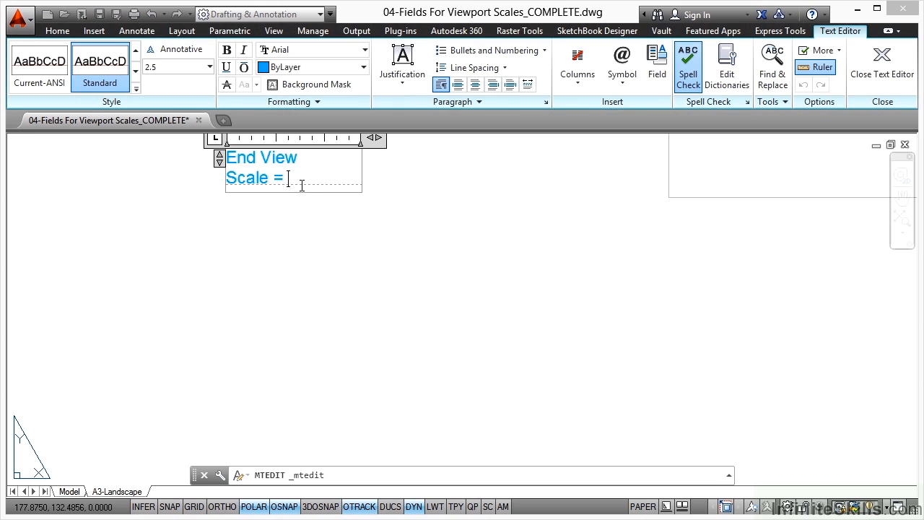
pyautogui.rightClick(289, 179)
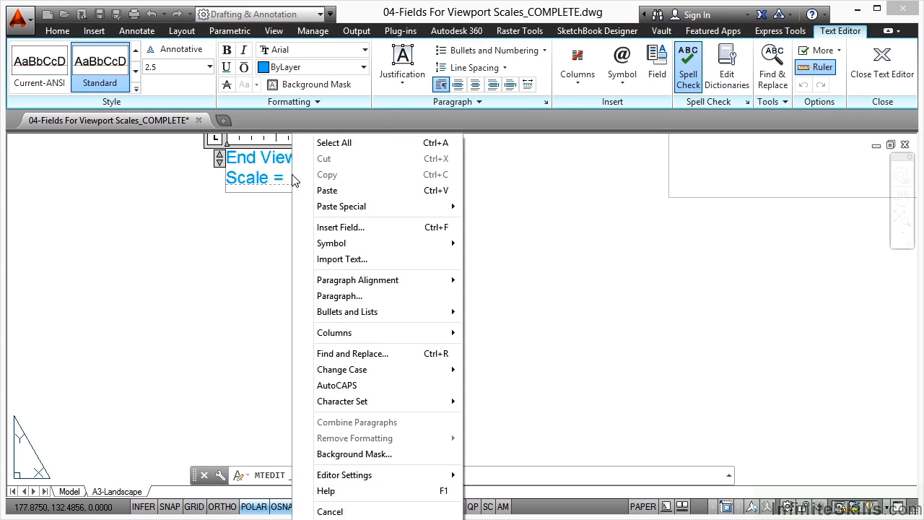
pyautogui.click(341, 227)
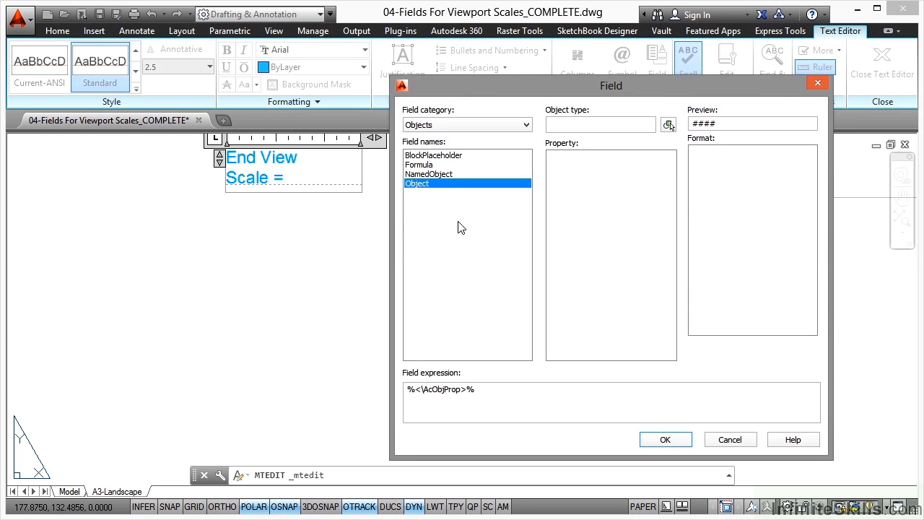
pyautogui.moveTo(668, 124)
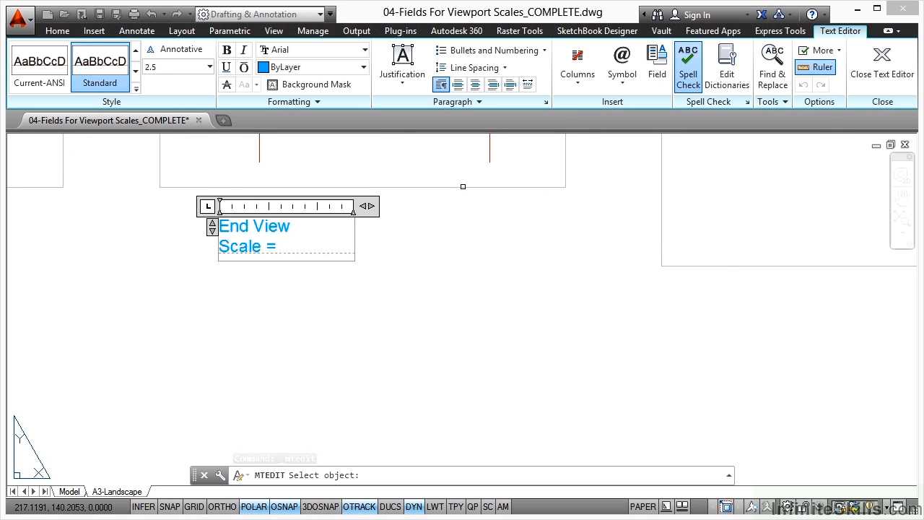
pyautogui.click(657, 58)
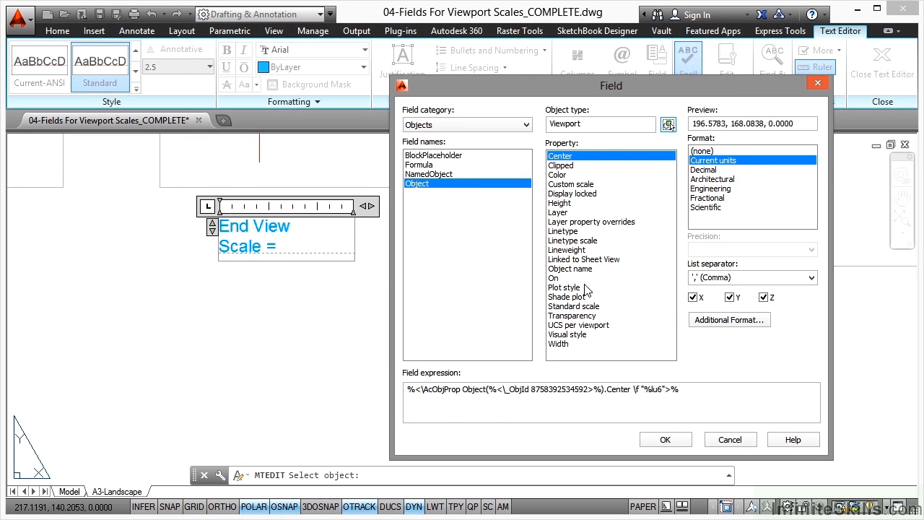
pyautogui.click(573, 306)
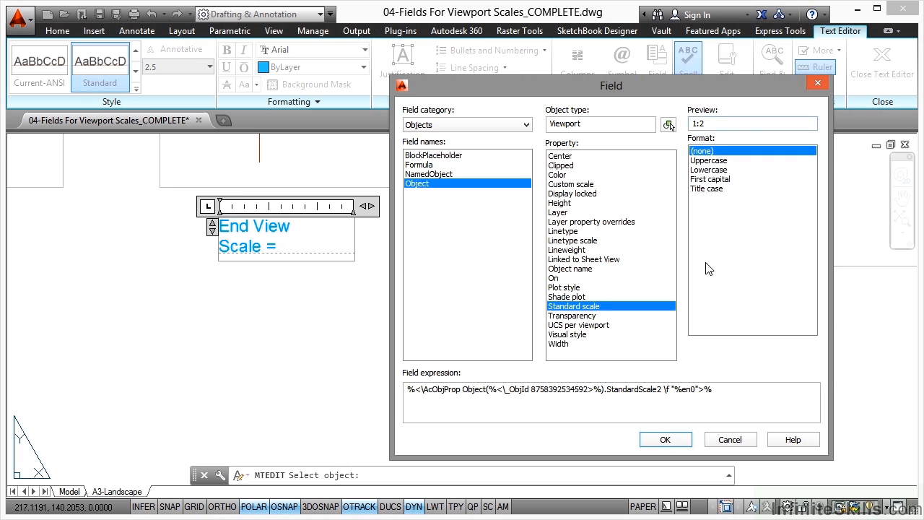
pyautogui.click(665, 439)
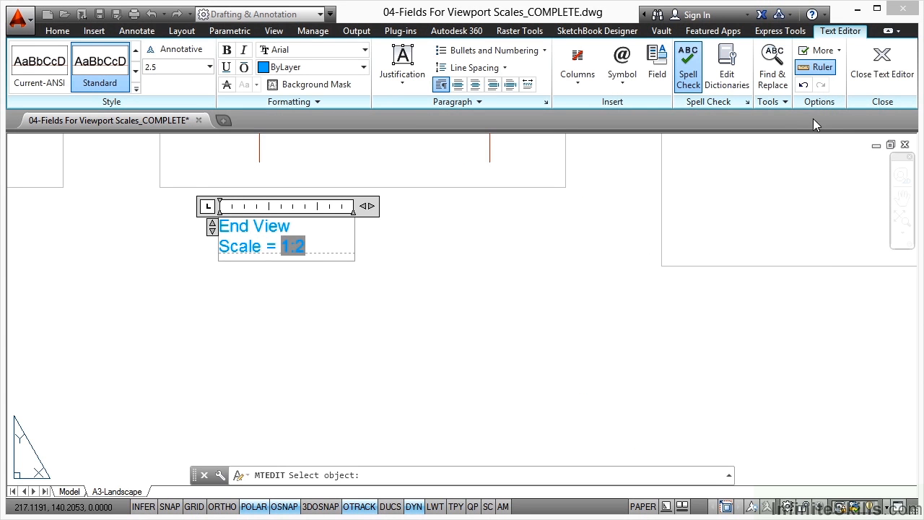
pyautogui.click(881, 65)
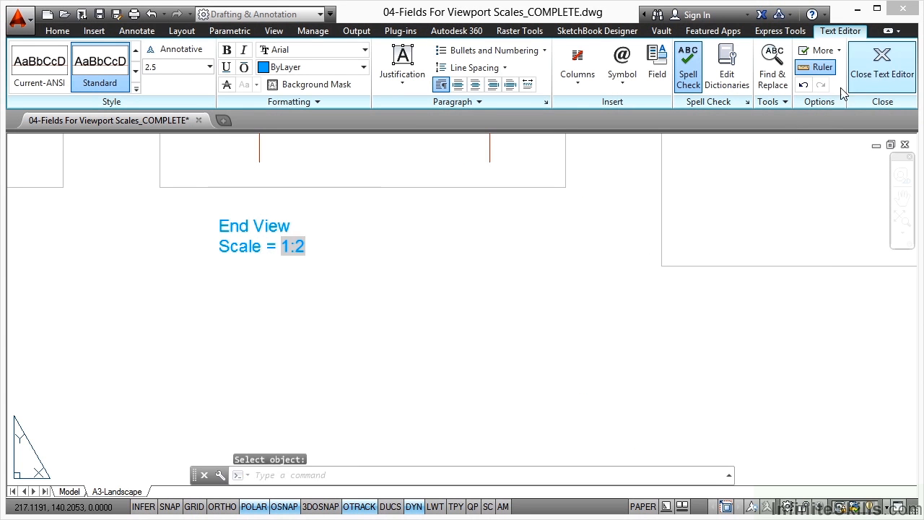
# Close the text editor and review the Top, Side and End View scale labels
pyautogui.click(881, 61)
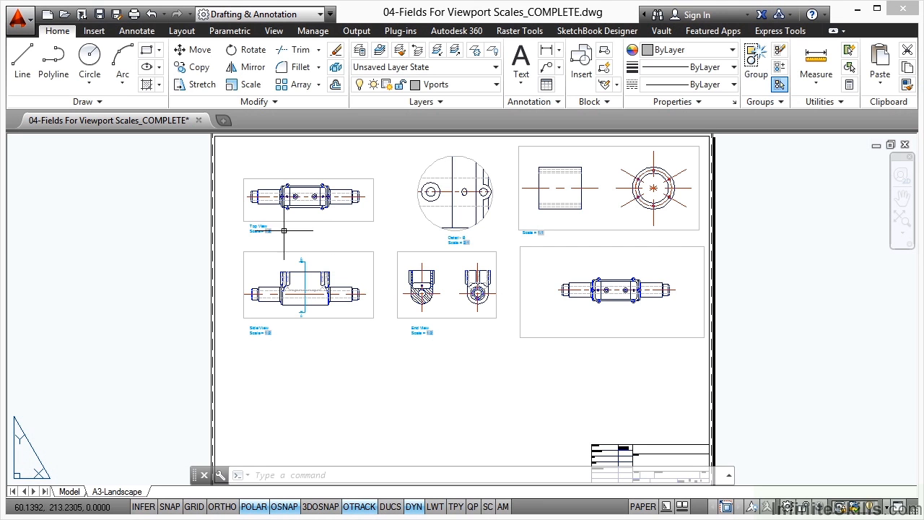
pyautogui.moveTo(452, 336)
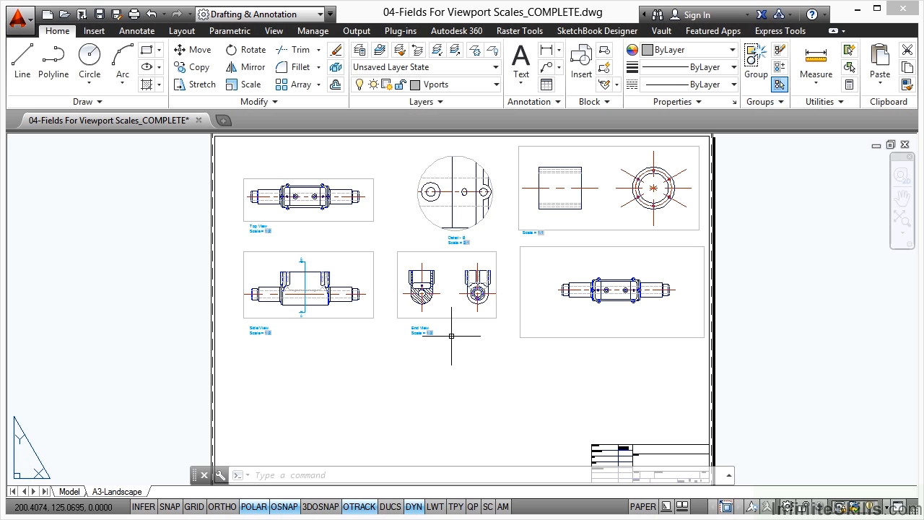
pyautogui.moveTo(428, 348)
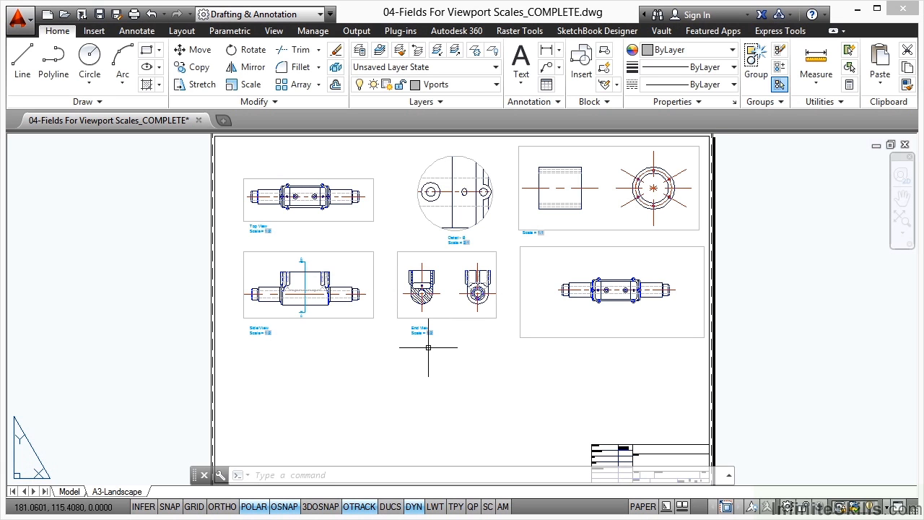
pyautogui.moveTo(265, 325)
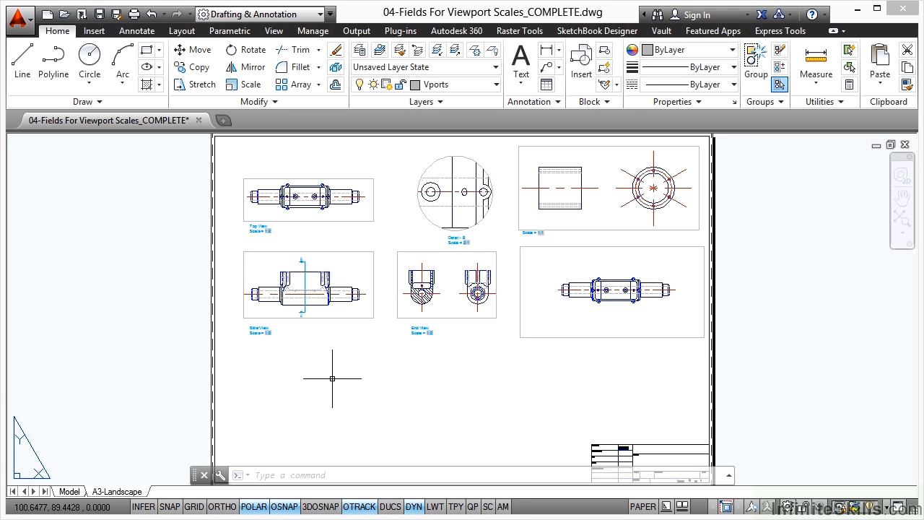
pyautogui.moveTo(280, 343)
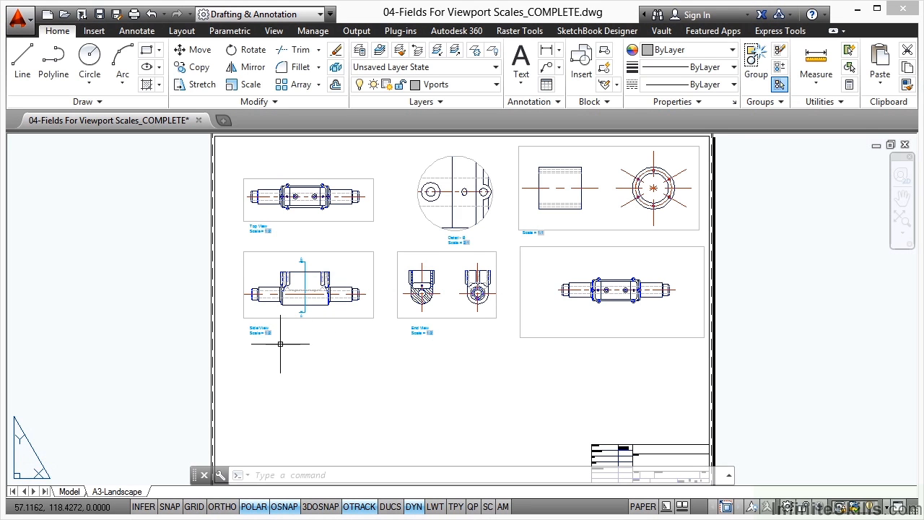
pyautogui.moveTo(296, 333)
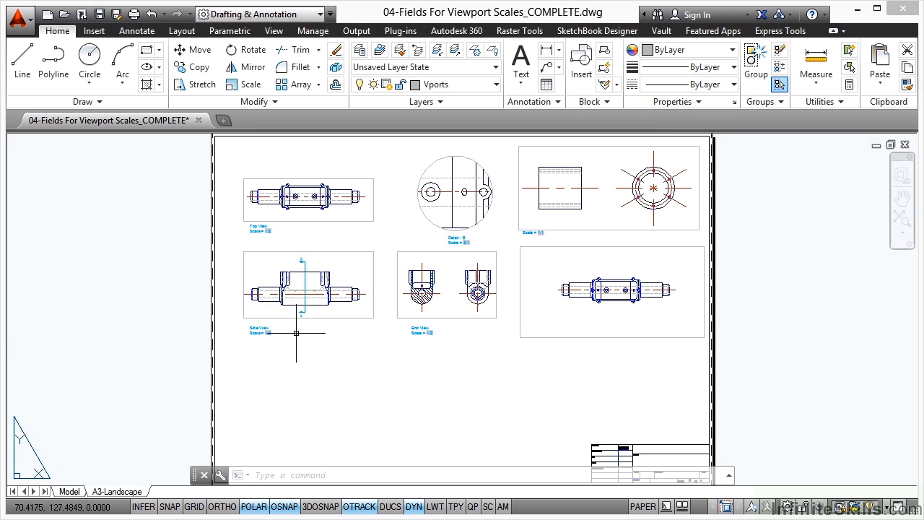